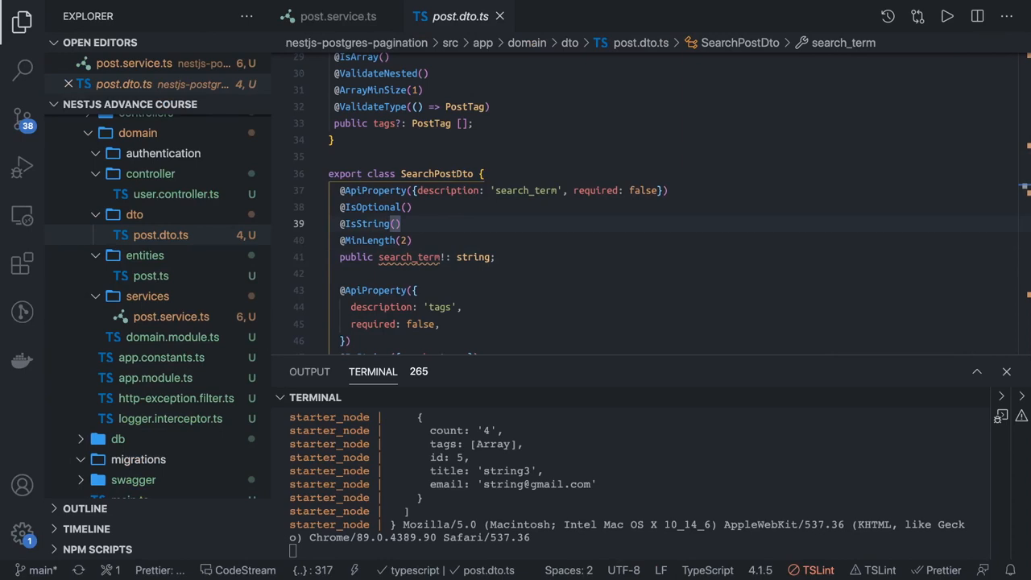
mouse_move(390, 148)
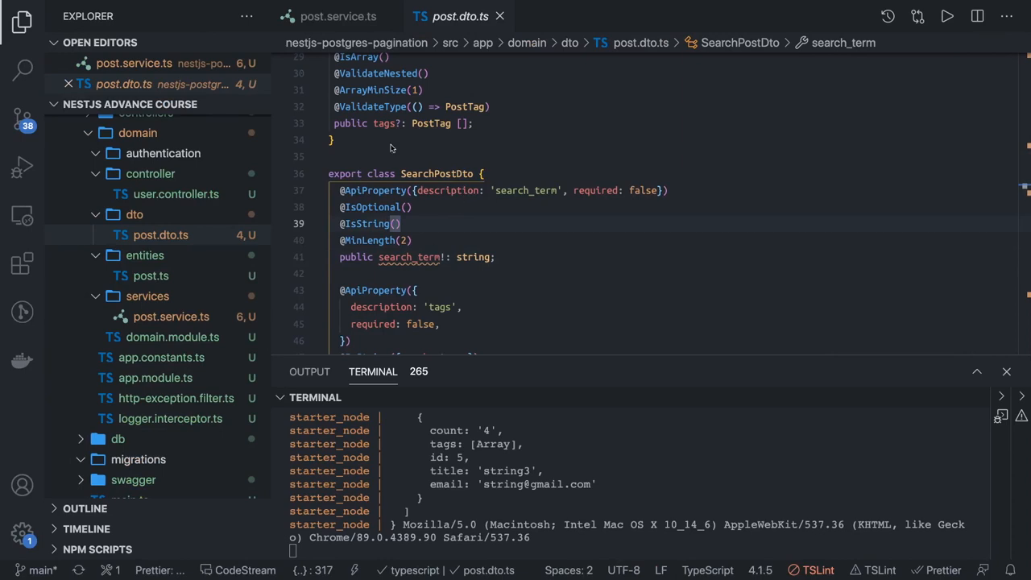
- Add a block comment sketching SELECT * FROM post WHERE id > 20 ORDER BY id ASC LIMIT 10
scroll("up", 3)
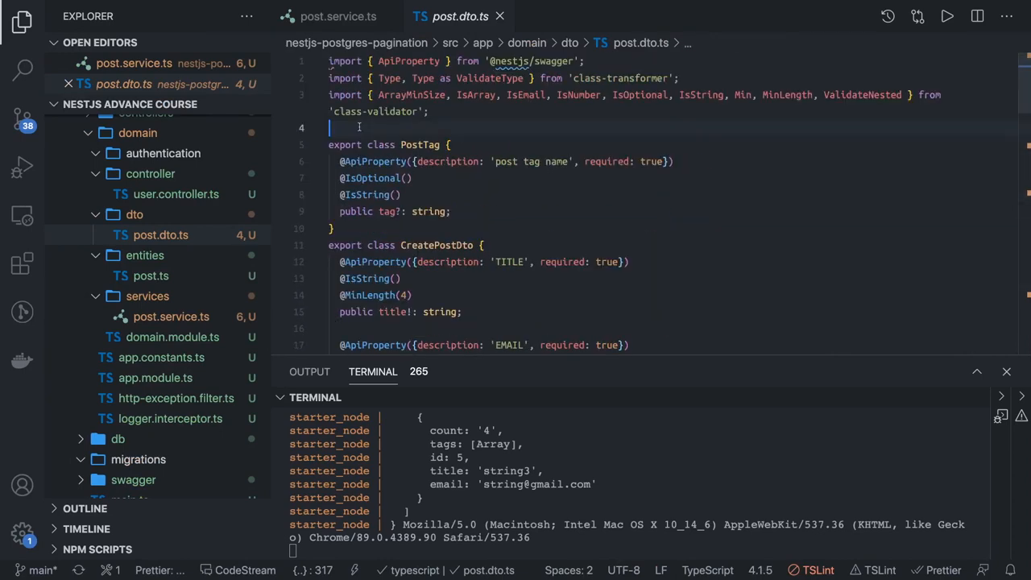
type("/*")
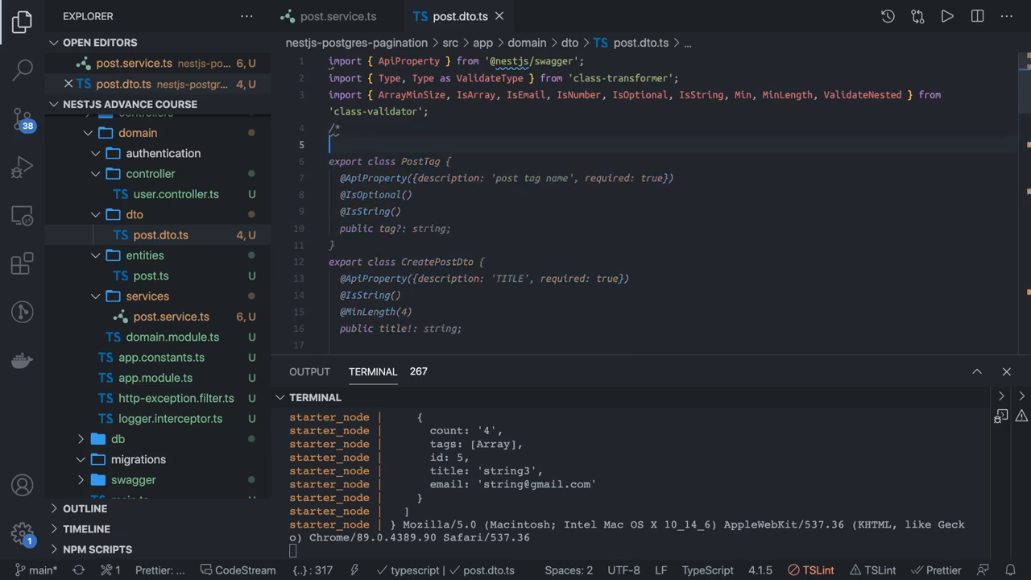
type("SELECT * FROM post")
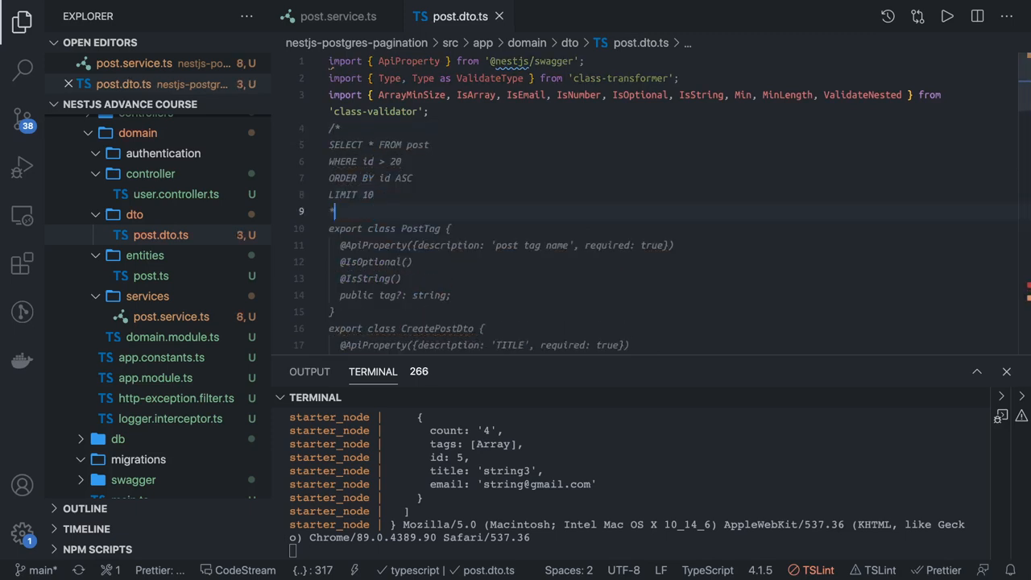
type("/")
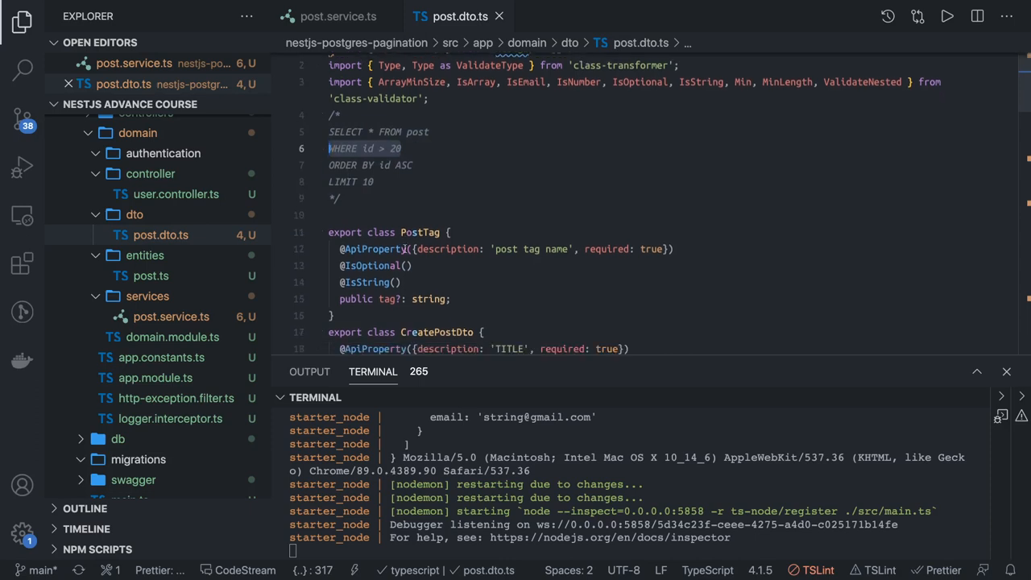
scroll("down", 3)
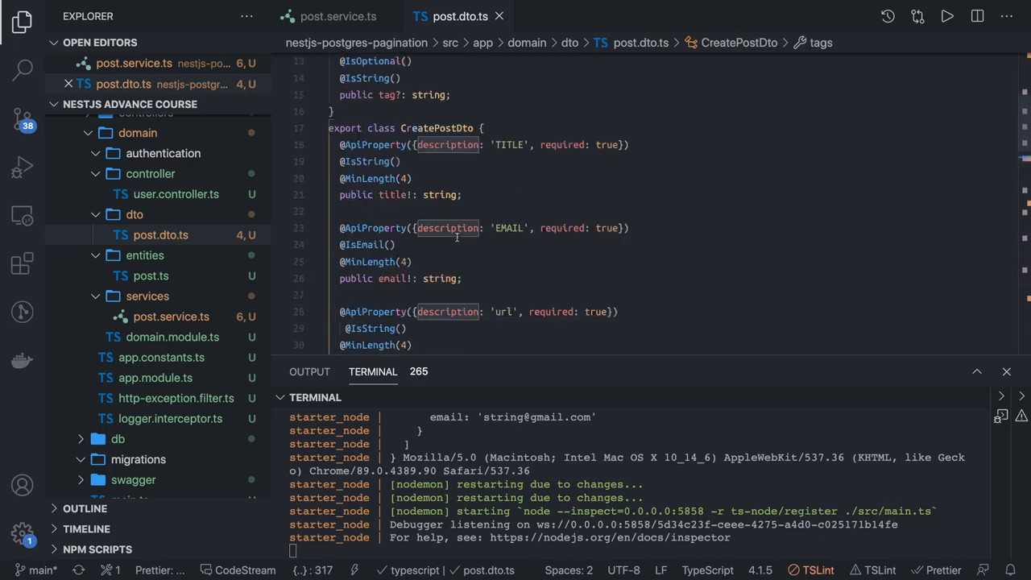
scroll("down", 3)
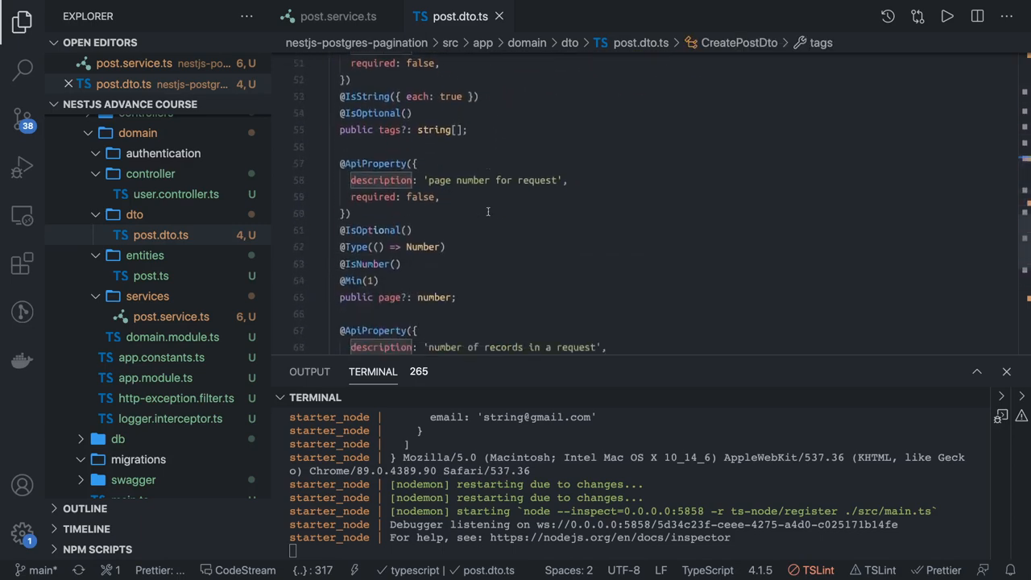
scroll("down", 3)
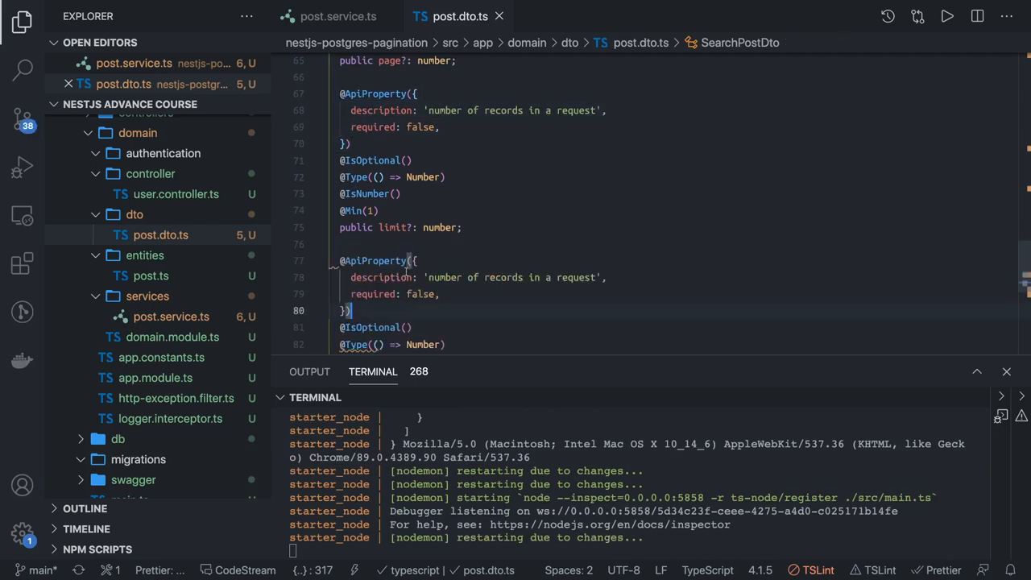
type("tr")
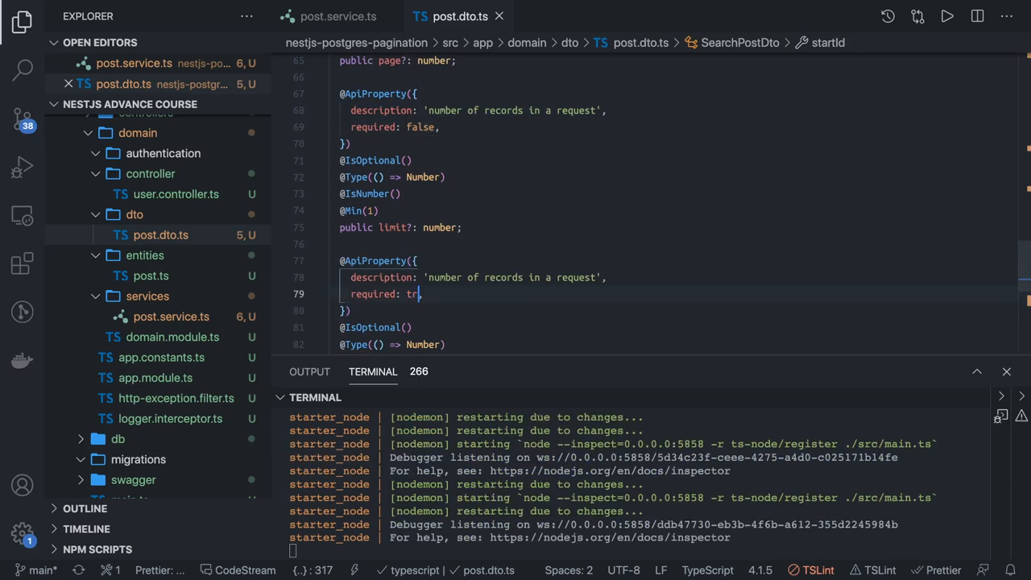
type("ue,")
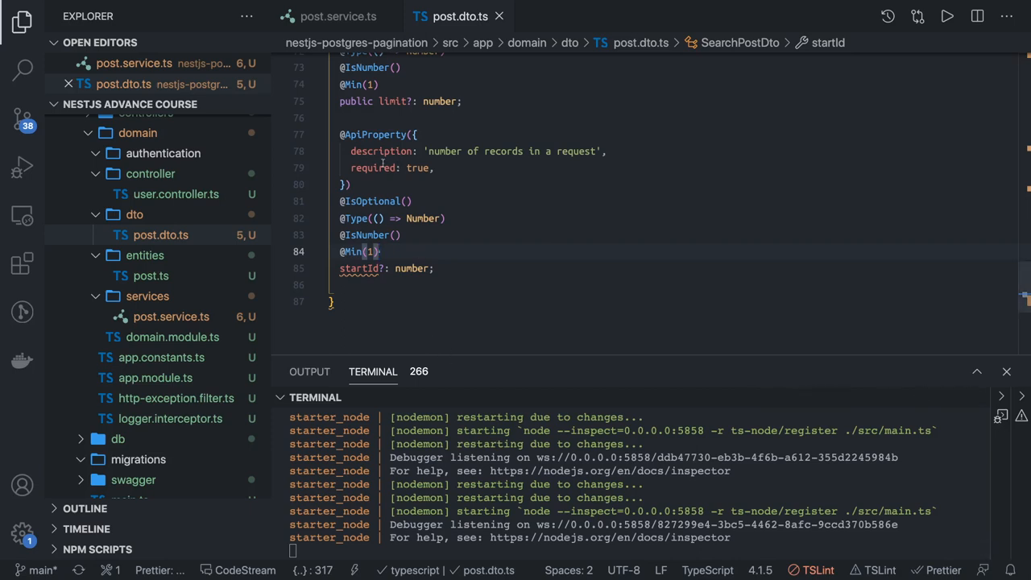
double_click(361, 268)
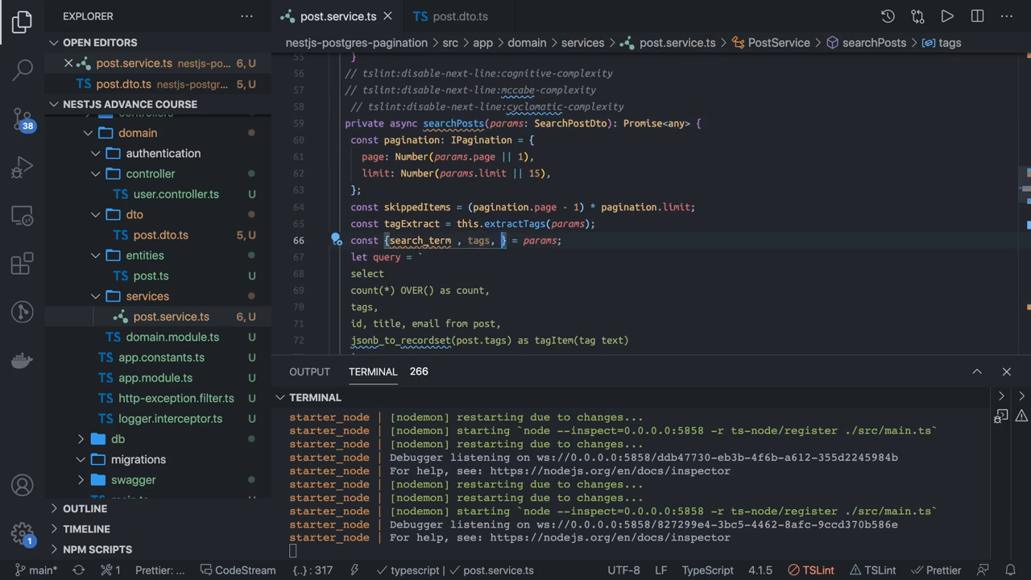
- Destructure startId in searchPosts and add an if (startId) block appending AND to the query
type("startId")
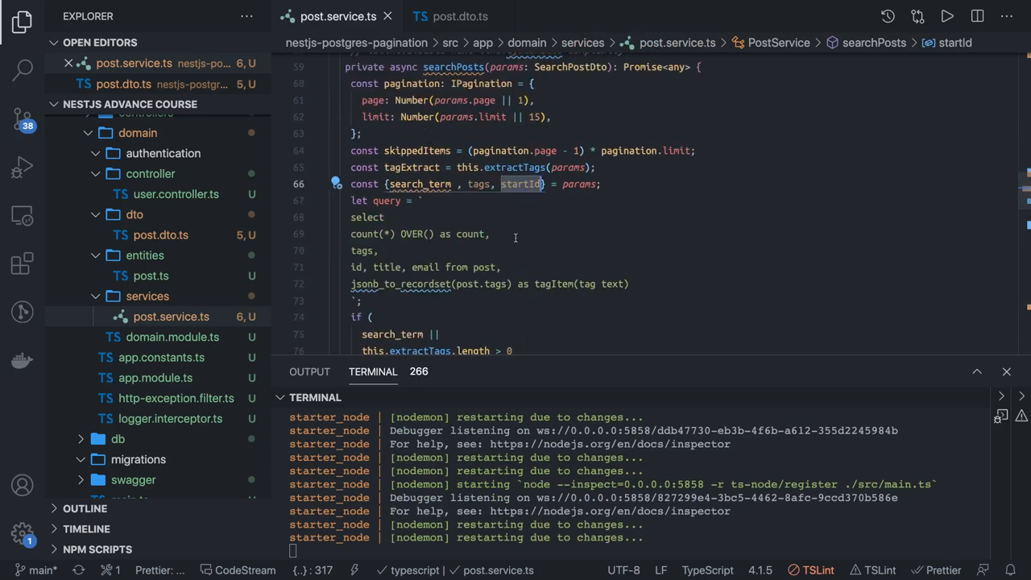
scroll("down", 3)
type("i")
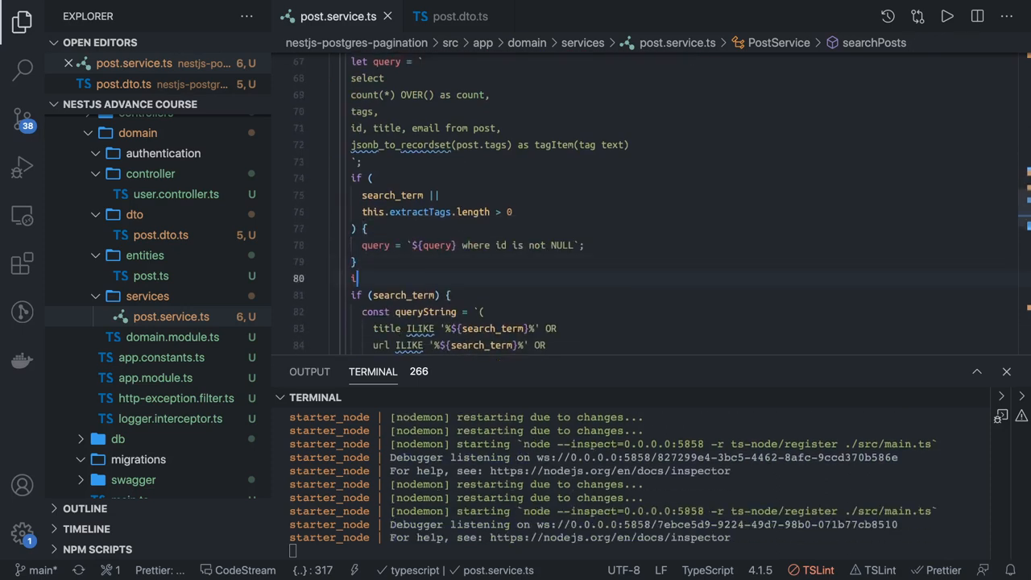
type("f(startId){")
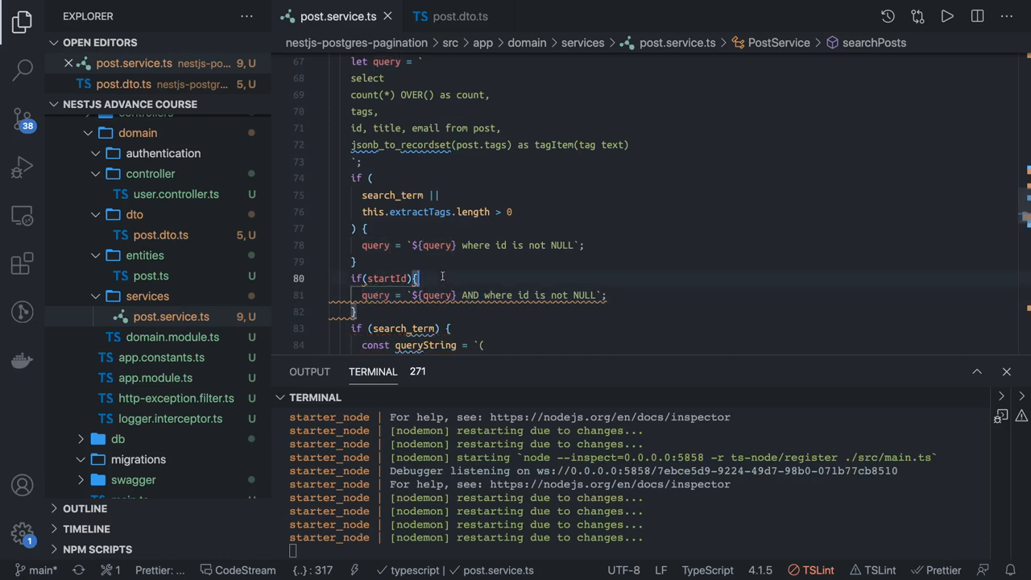
- Replace the null check so the startId block appends 'id > startId' to the query
type("if")
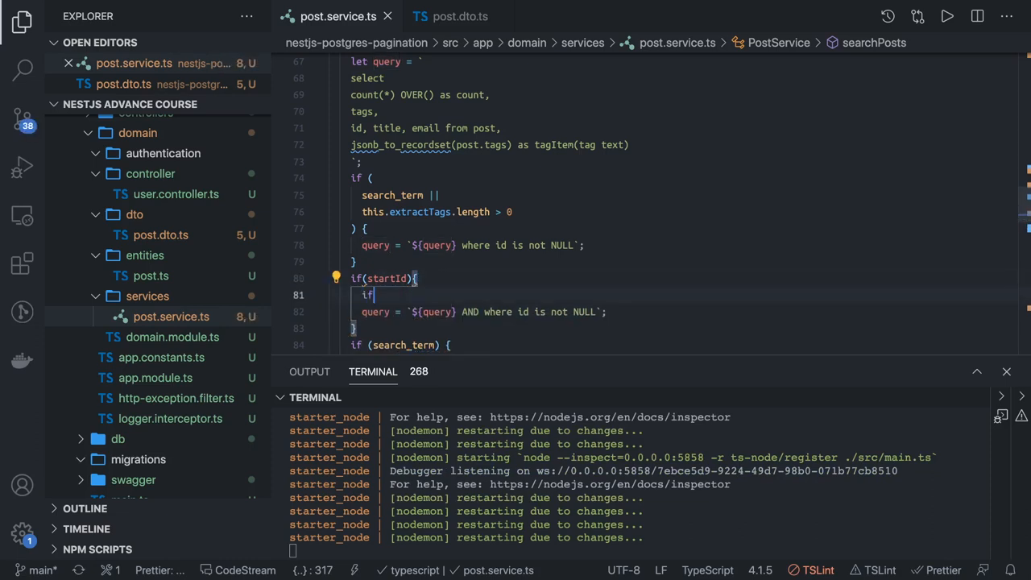
type("(query)")
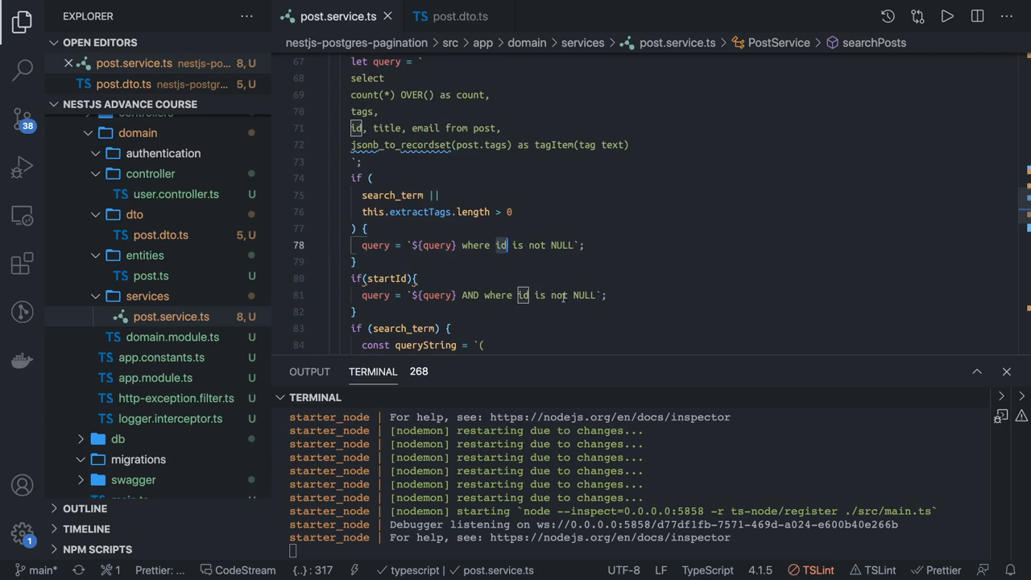
double_click(386, 277)
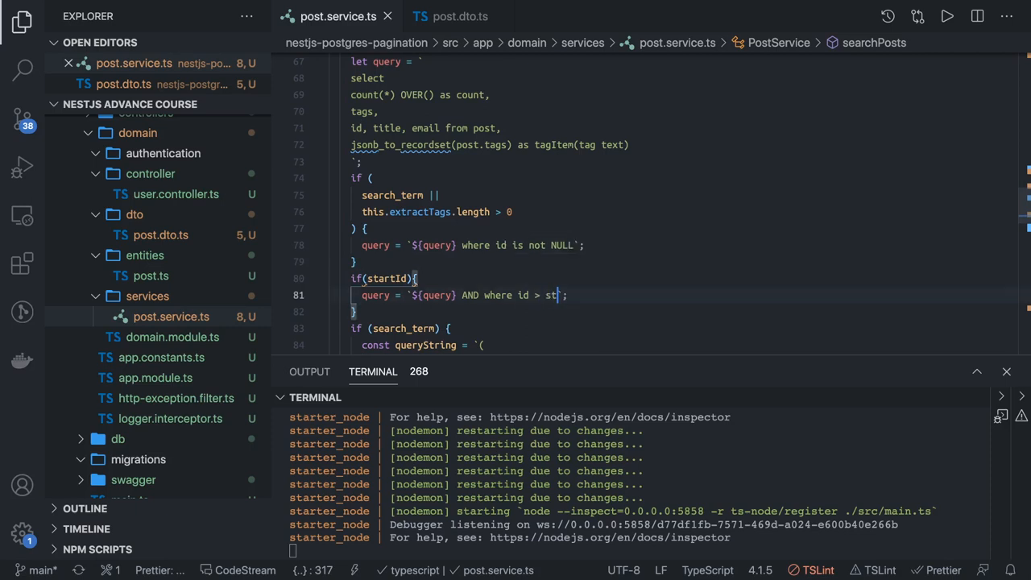
type("artId")
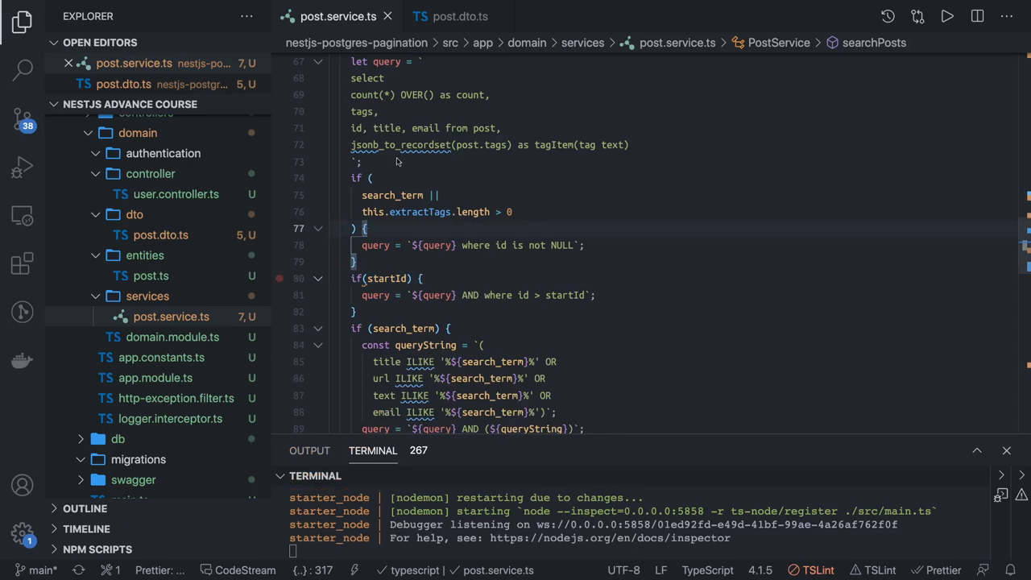
scroll("down", 3)
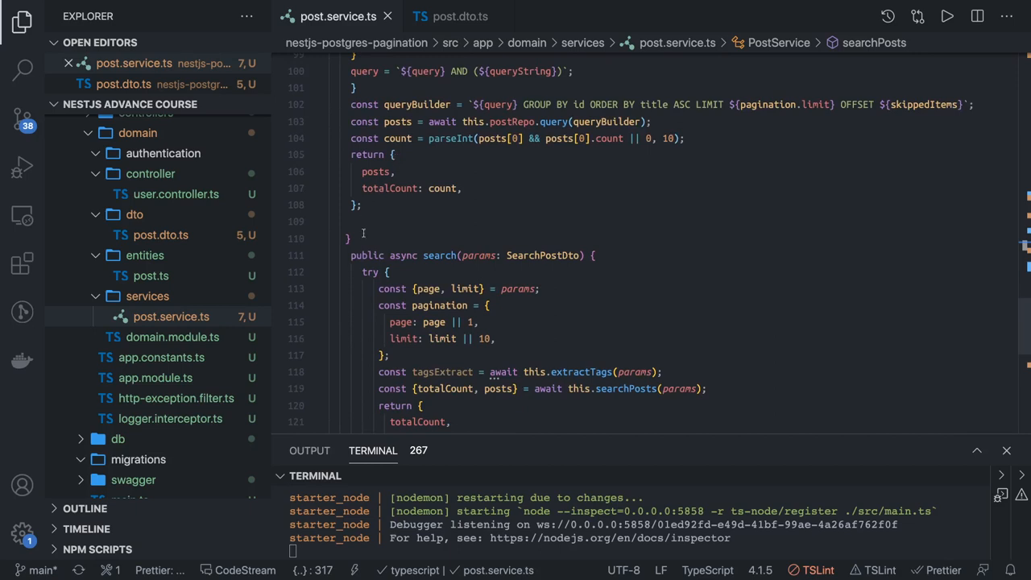
key("Backspace")
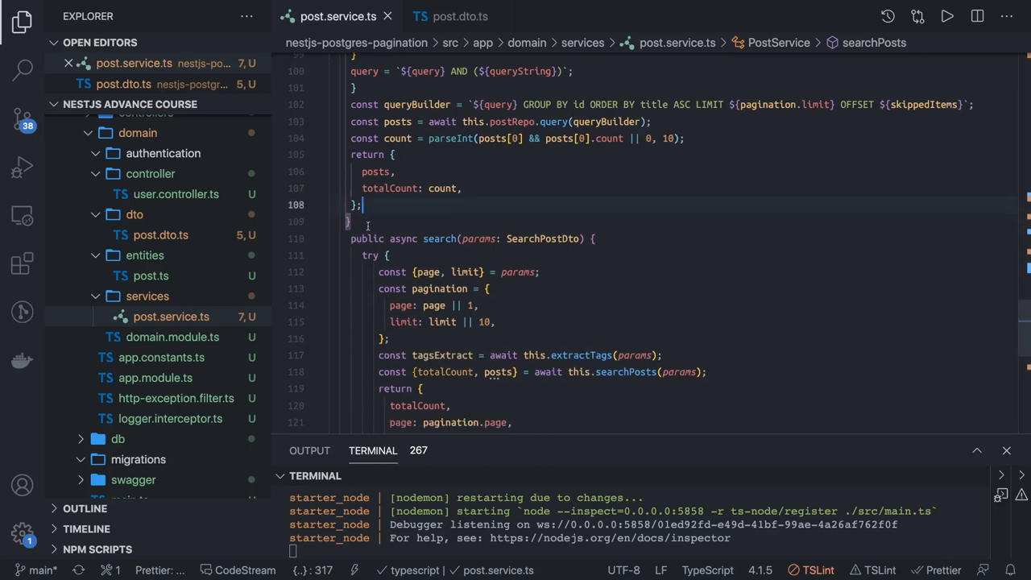
key("Enter")
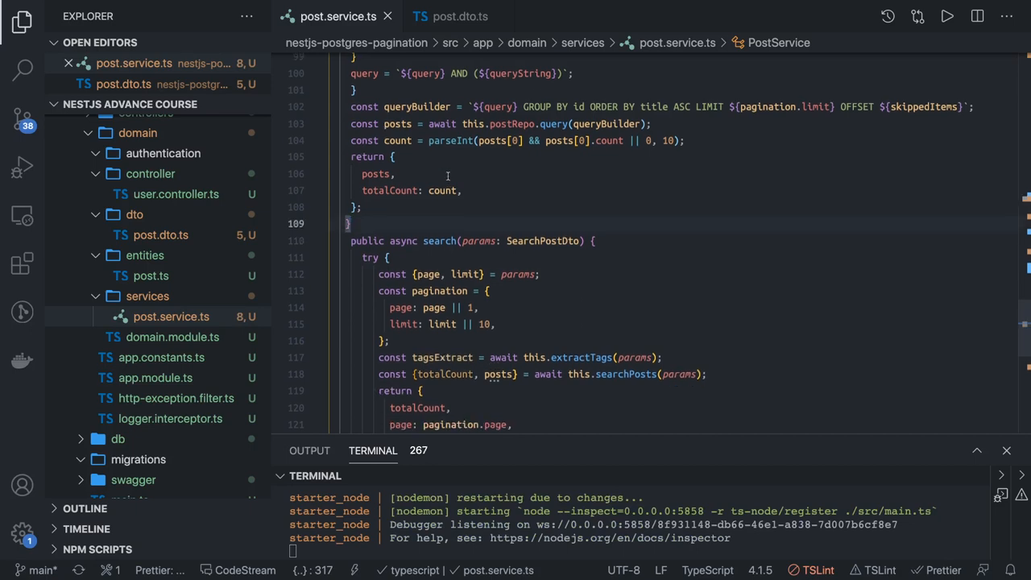
scroll("up", 3)
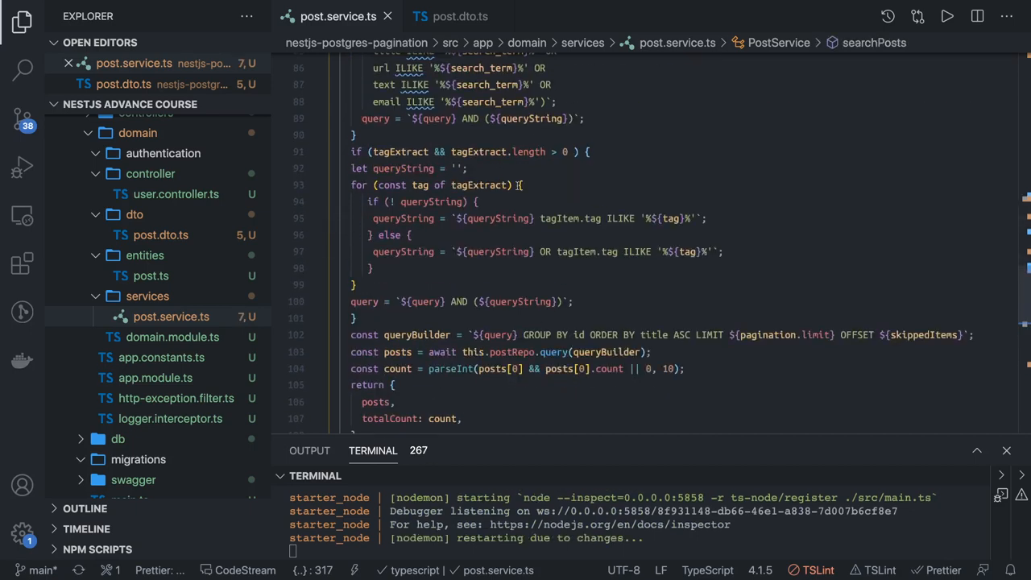
scroll("up", 3)
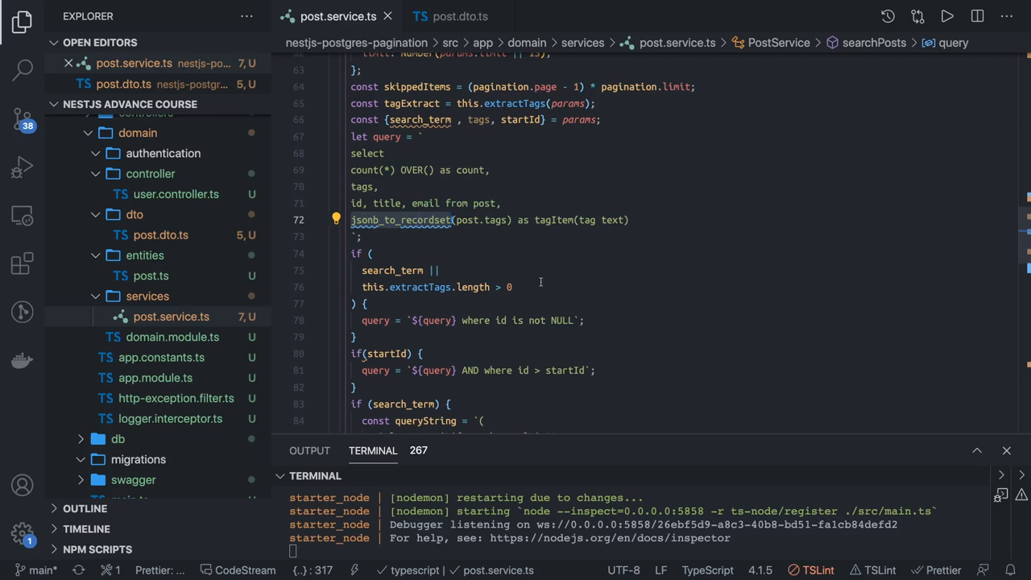
scroll("down", 3)
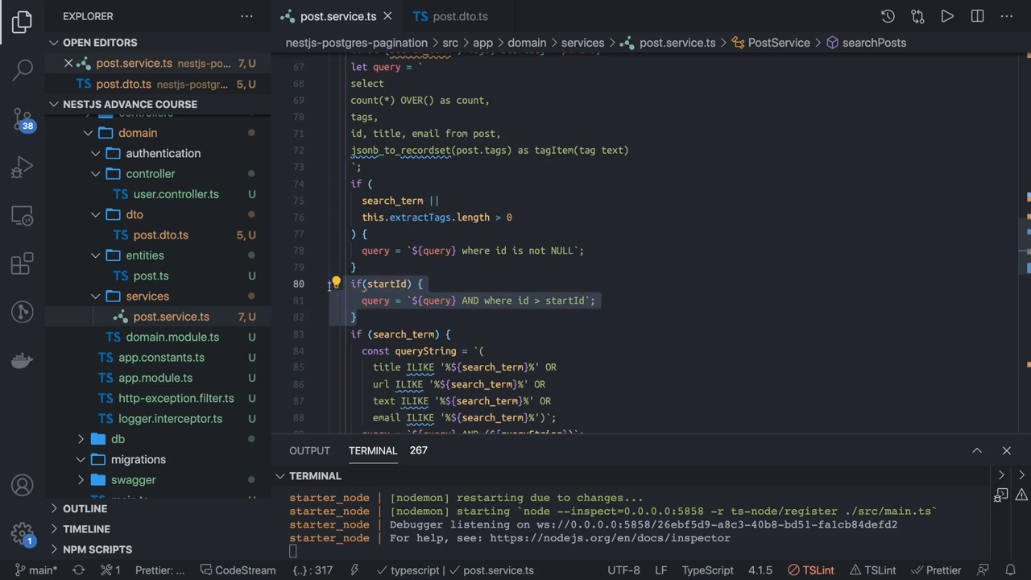
mouse_move(416, 271)
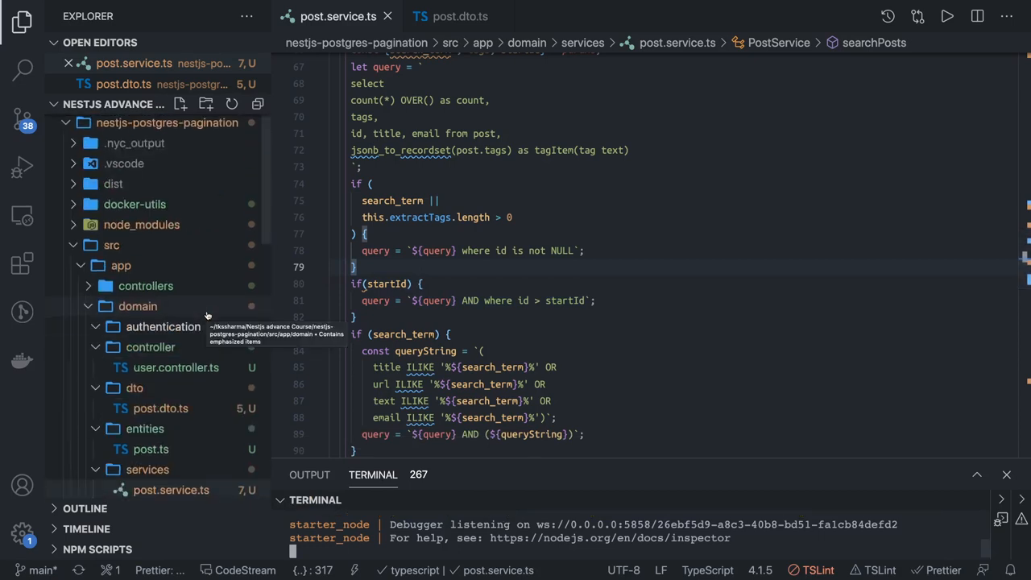
- Collapse the folders under src/app/domain in the Explorer tree
left_click(150, 348)
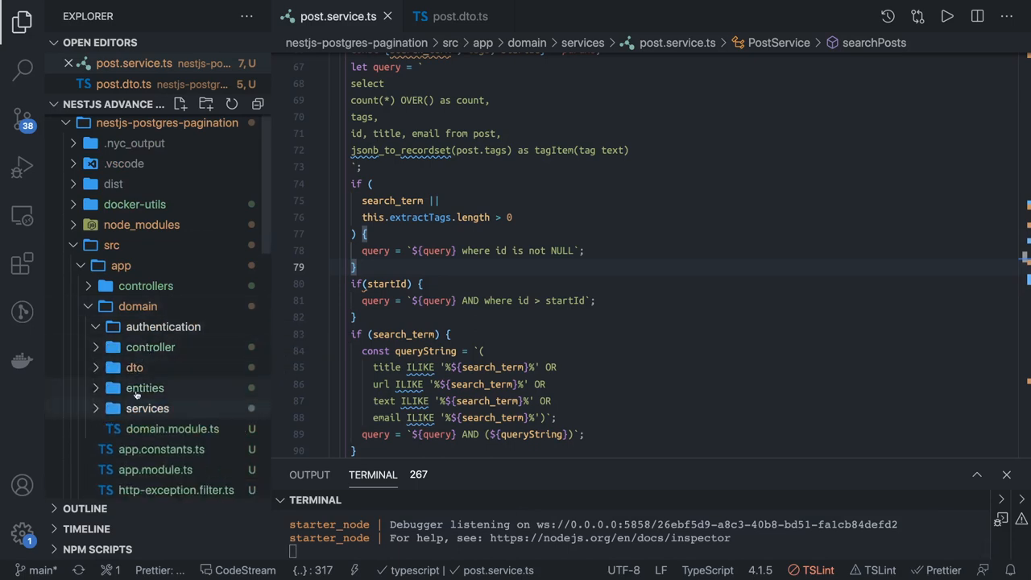
mouse_move(145, 387)
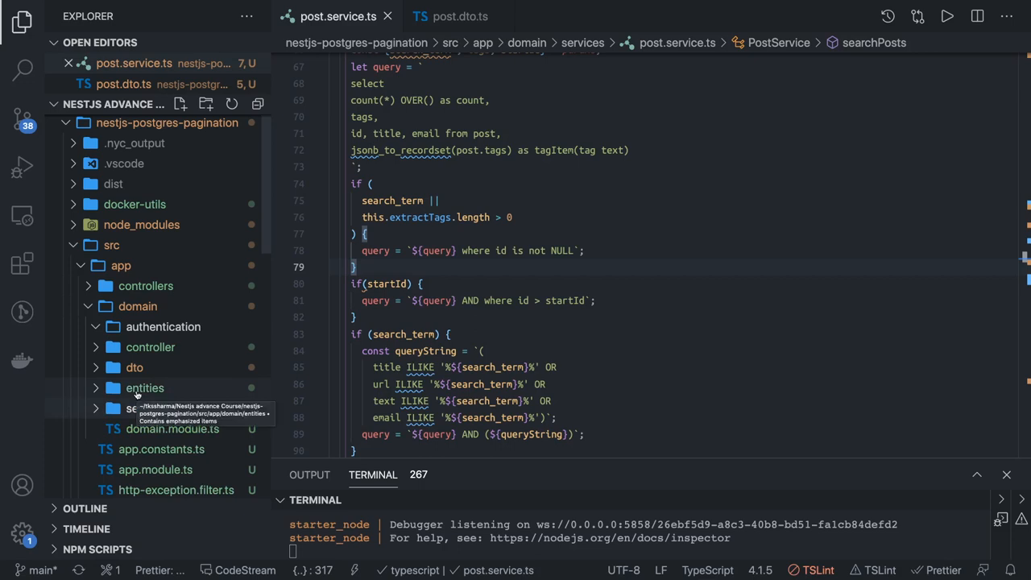